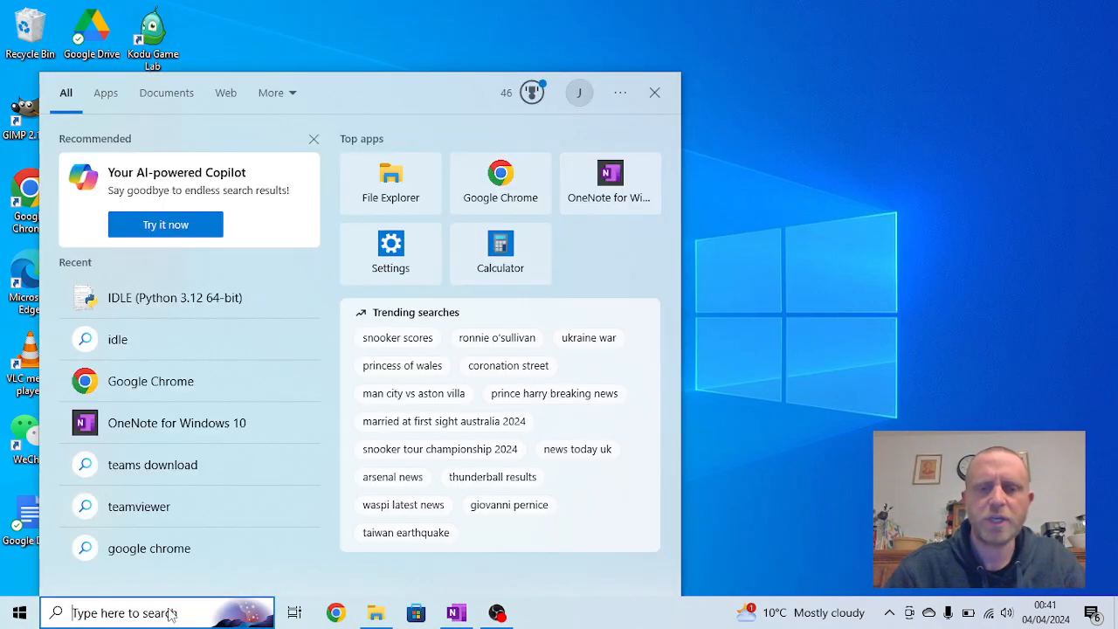
Search 'idle' in Windows Start and launch IDLE (Python 3.12 64-bit).
{"action": "type", "text": "idl"}
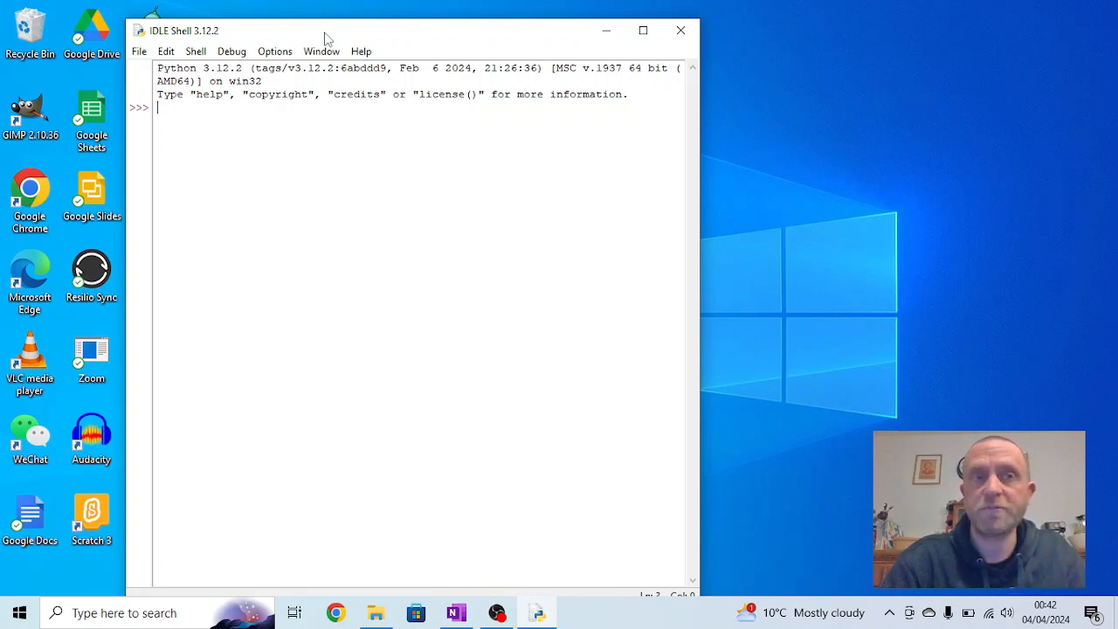
Evaluate 300+300 and 300-100 at the shell prompt, giving 600 and 200.
{"action": "type", "text": "3"}
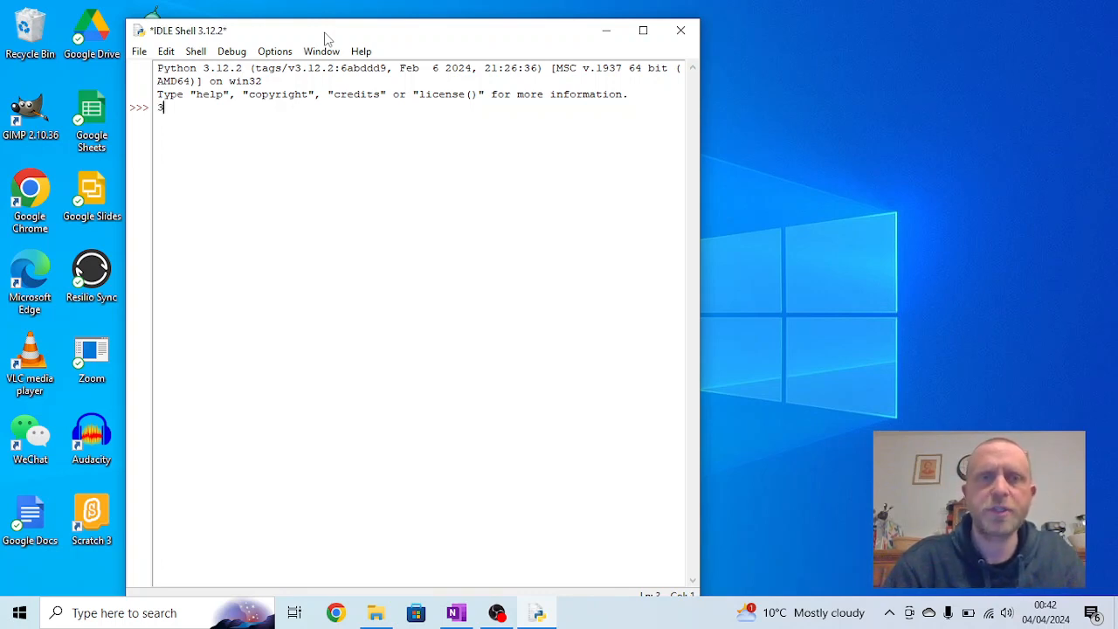
{"action": "type", "text": "00+300"}
{"action": "type", "text": "300-100"}
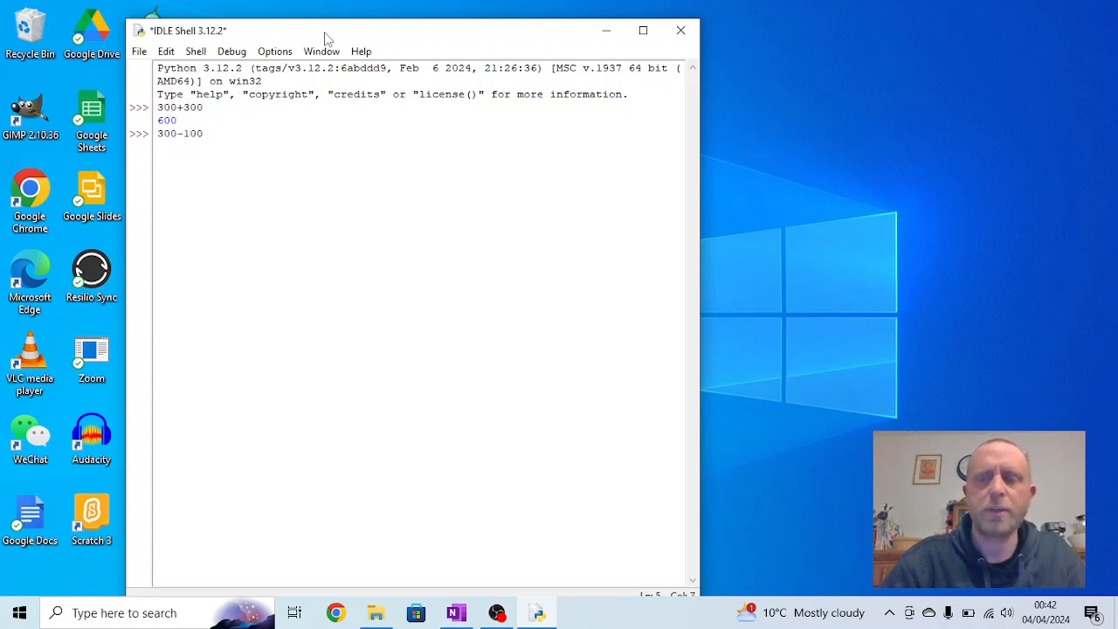
{"action": "key", "text": "Return"}
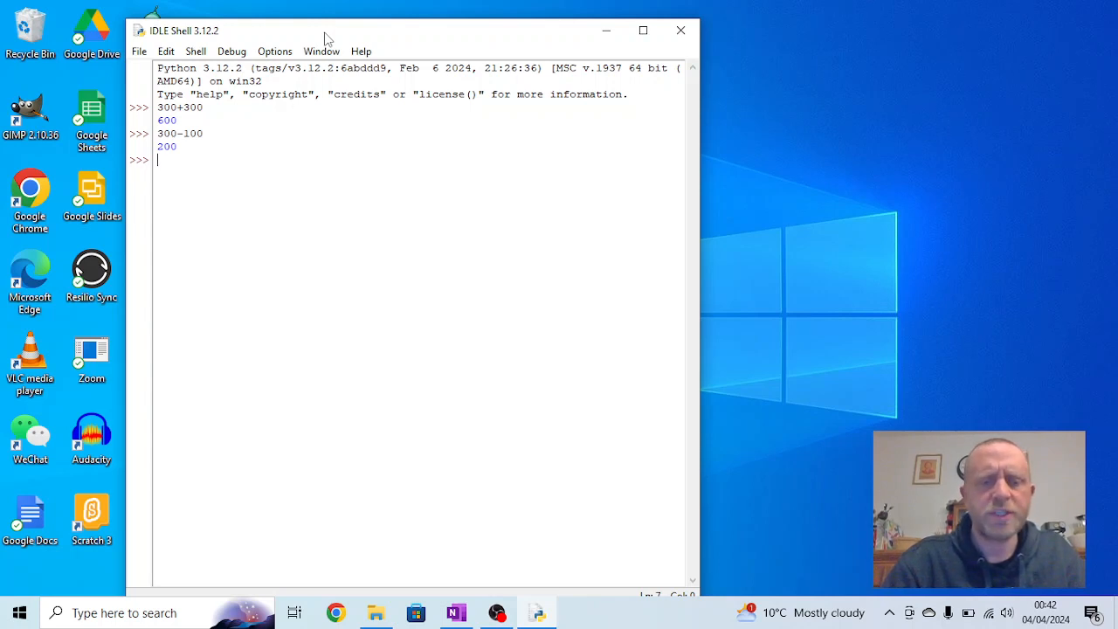
Evaluate 300/3 and 100*3 at the shell prompt, giving 100.0 and 300.
{"action": "type", "text": "300"}
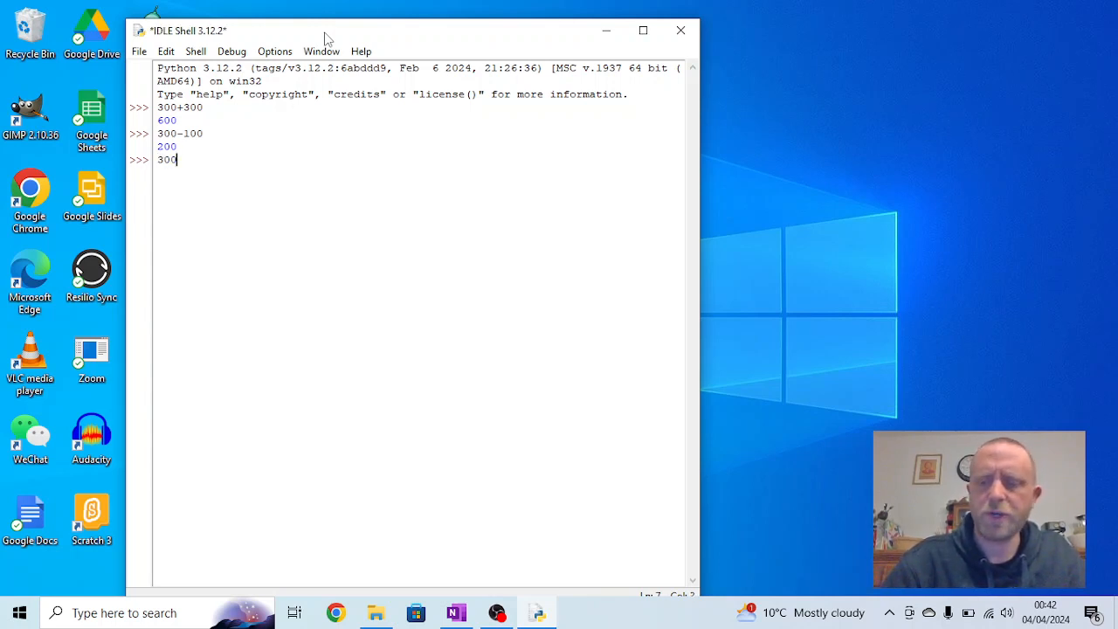
{"action": "type", "text": "/"}
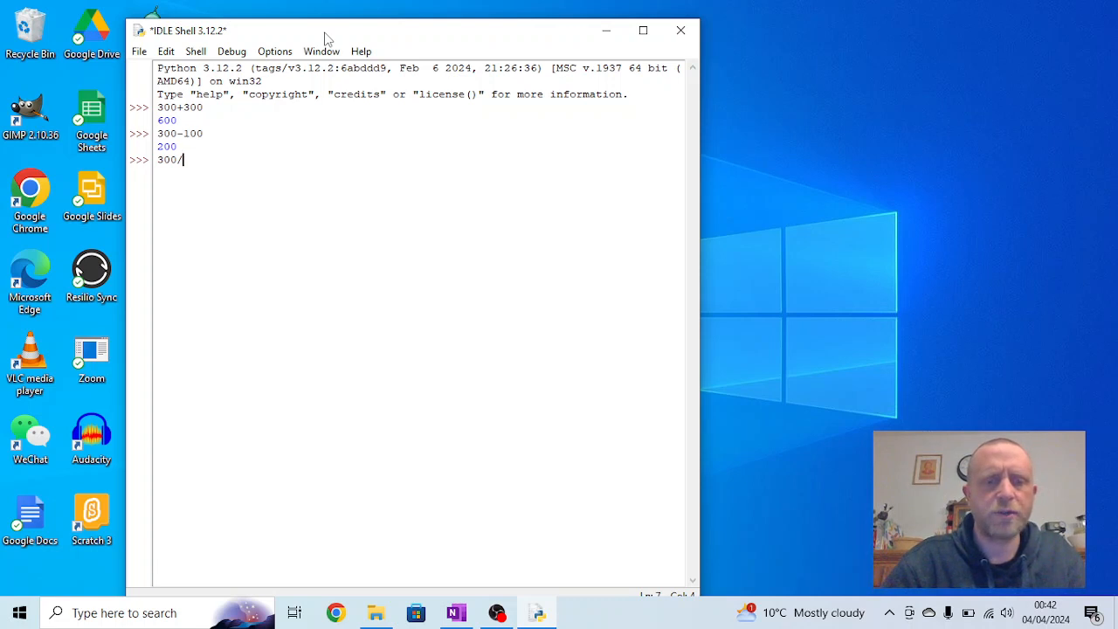
{"action": "type", "text": "3"}
{"action": "type", "text": "100*"}
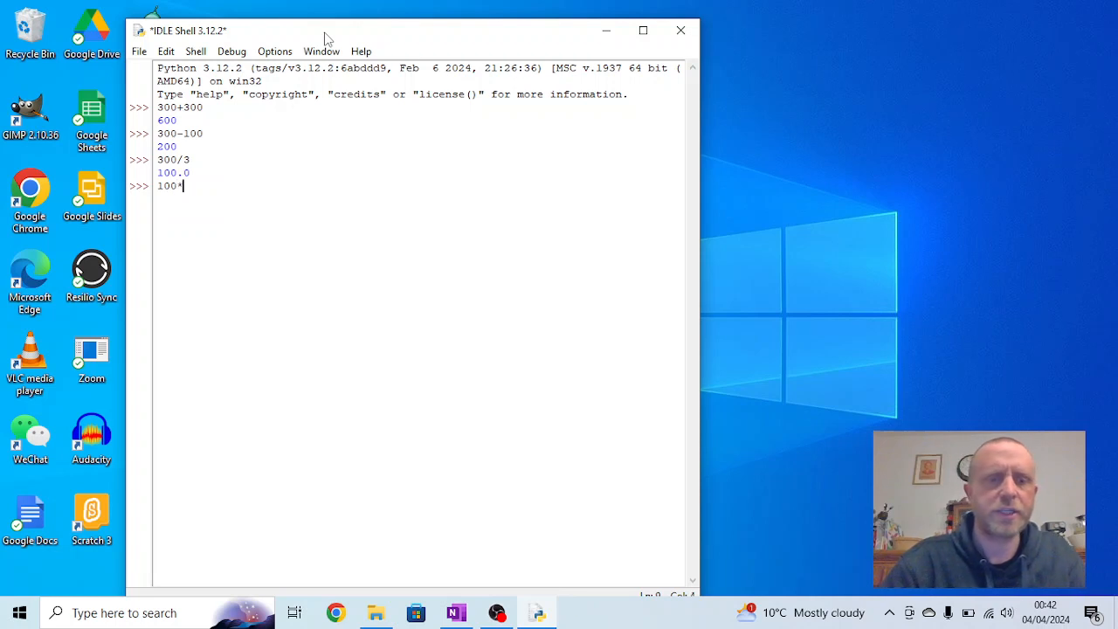
{"action": "key", "text": "Return"}
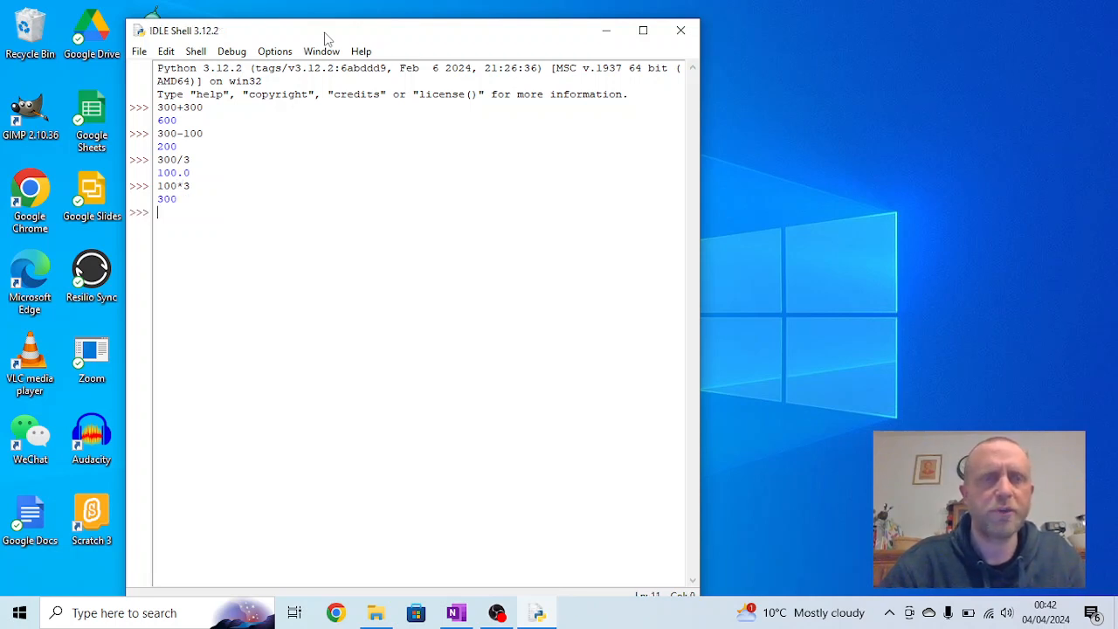